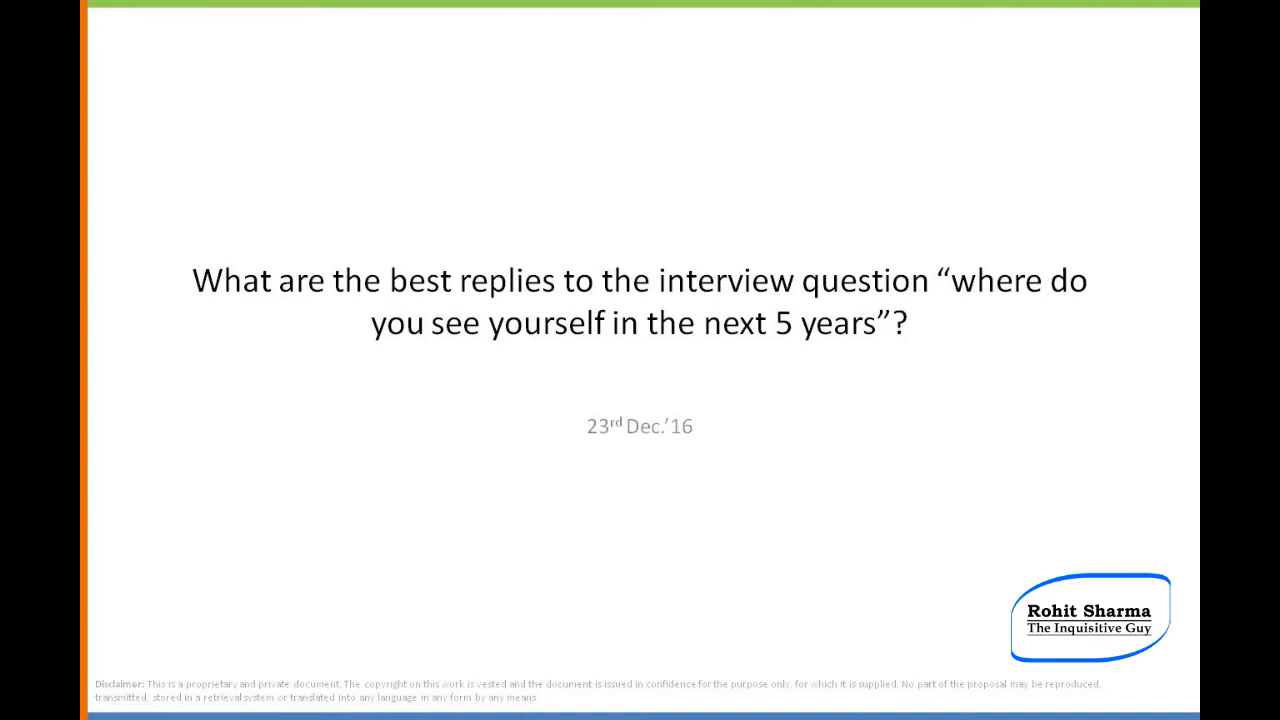
{"action": "key", "text": "Right"}
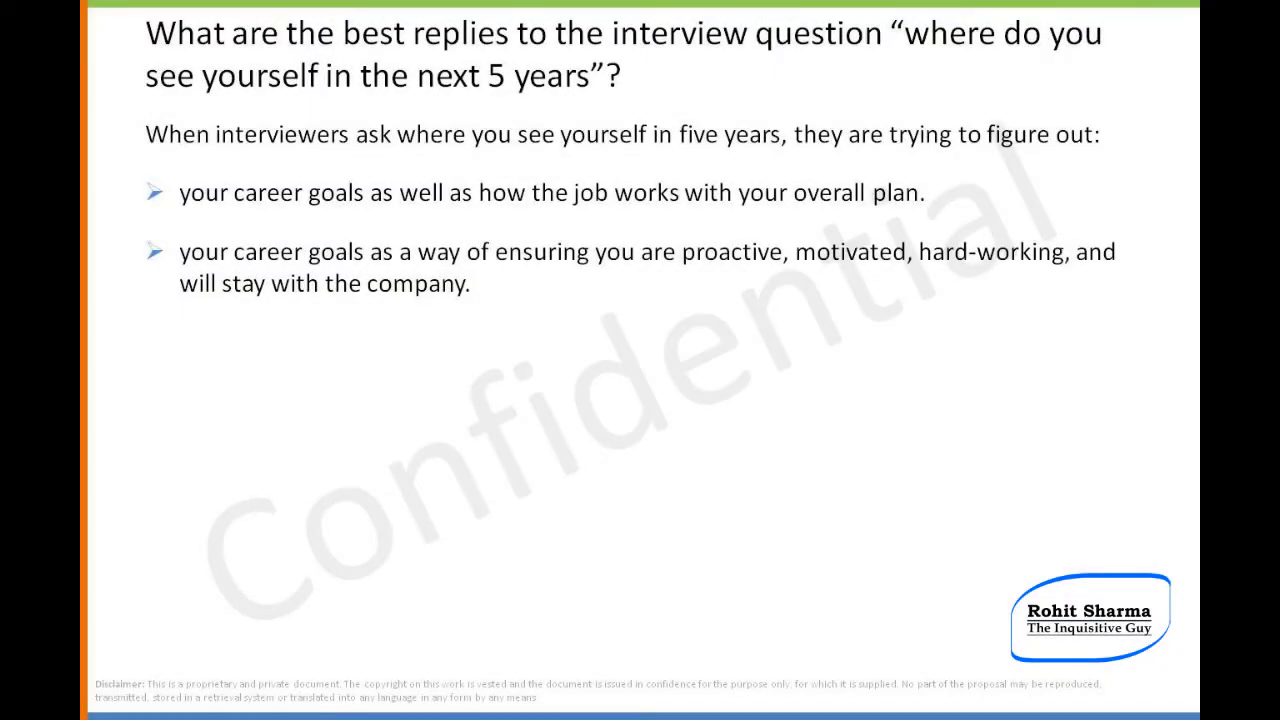